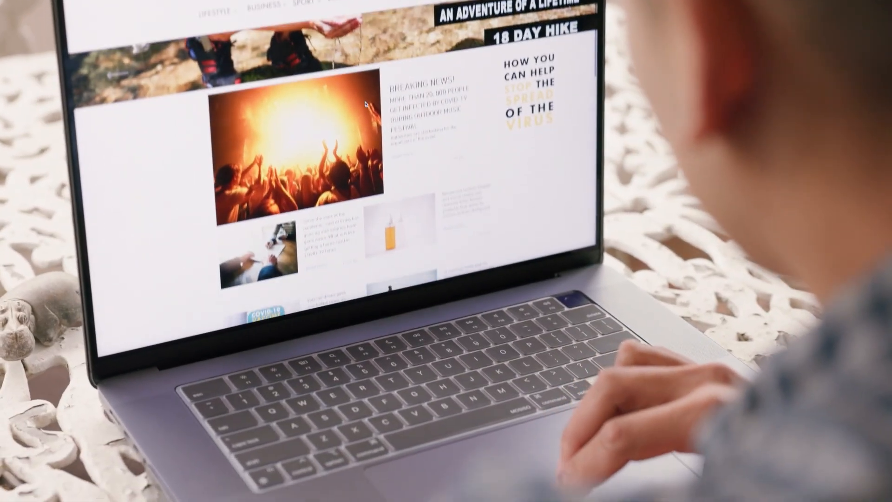
{"action": "scroll", "scroll_direction": "down", "scroll_amount": 3}
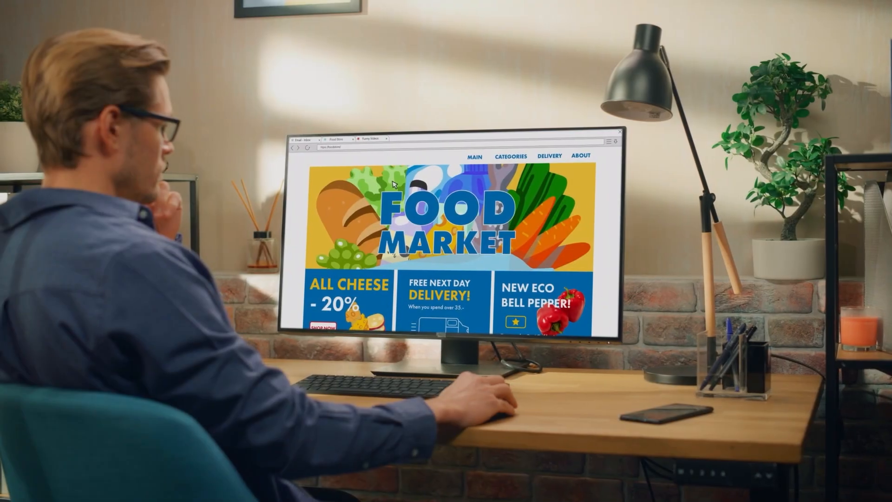
{"action": "left_click", "coordinate": [510, 156]}
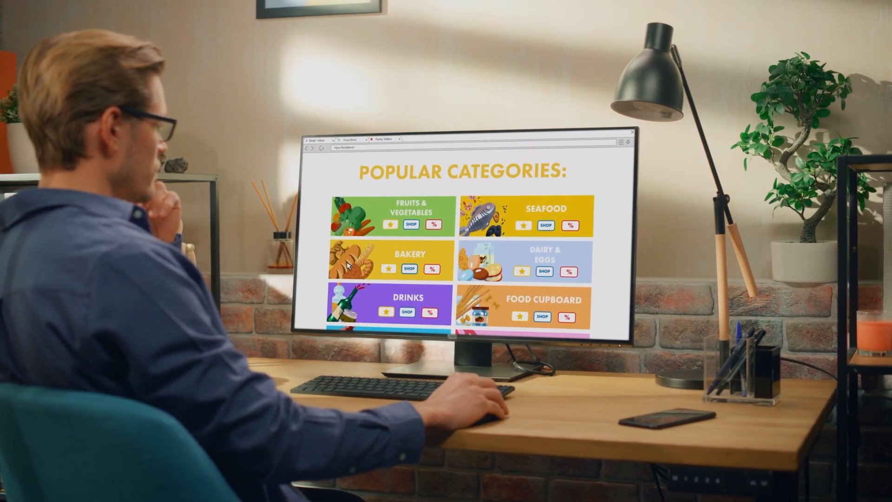